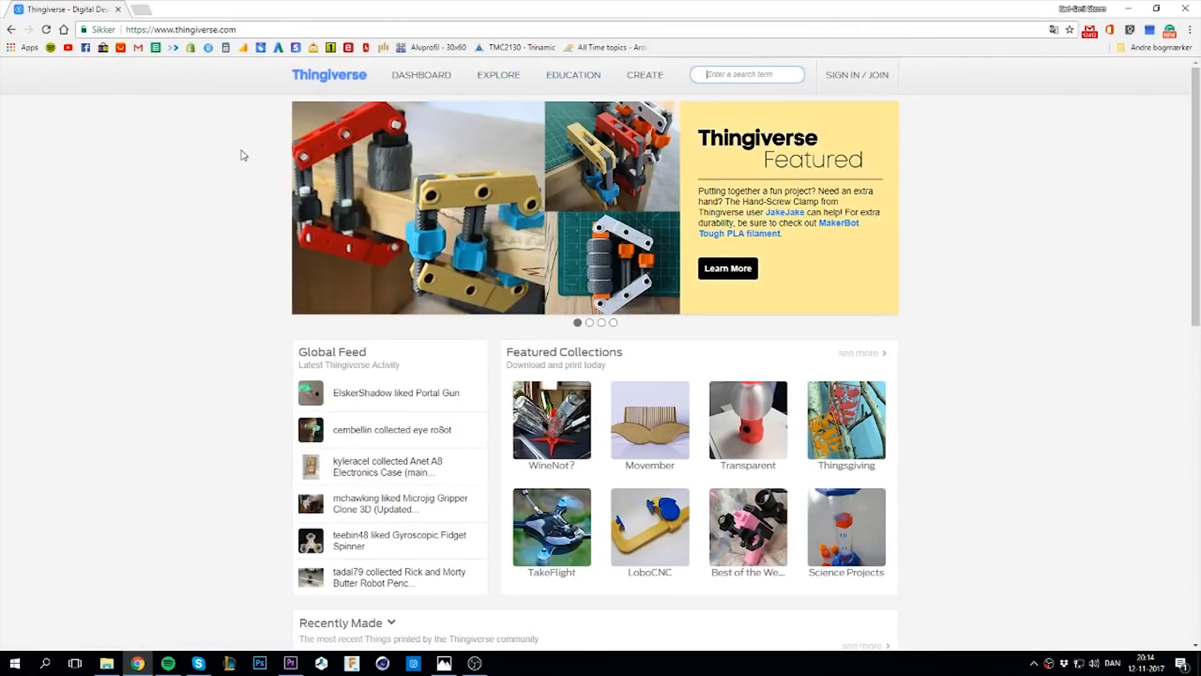
Step: Search Thingiverse for 'warhammer' and open the Warhammer Space Marine model page
text(warhamm)
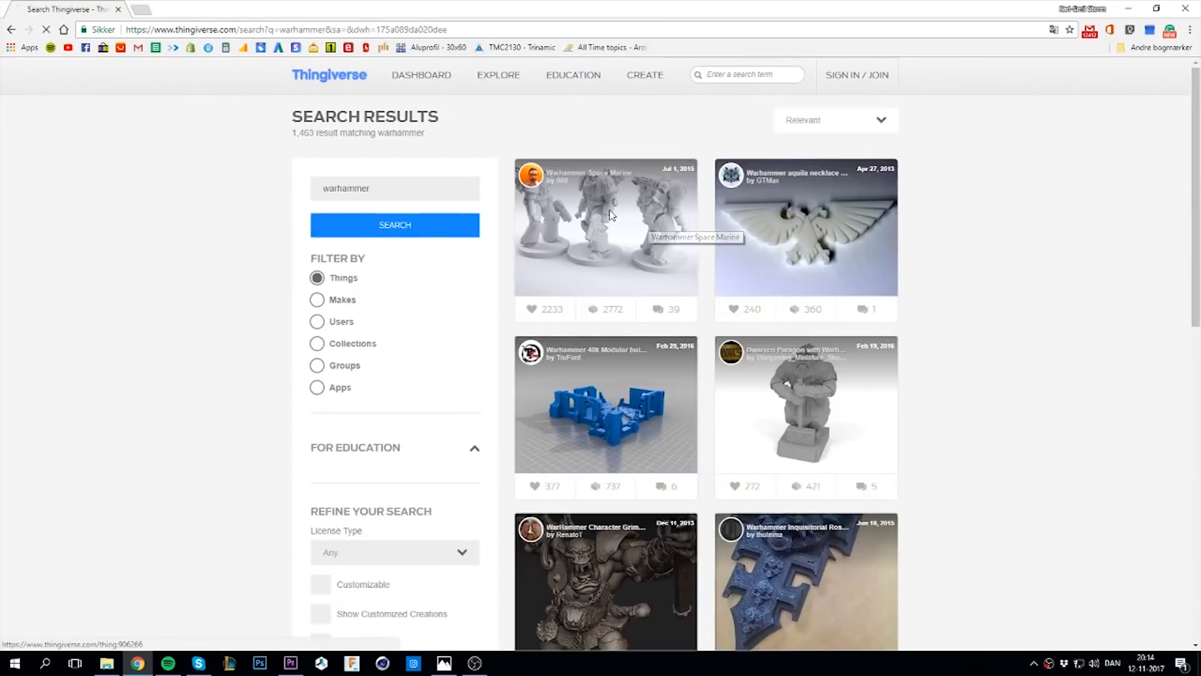
click(605, 230)
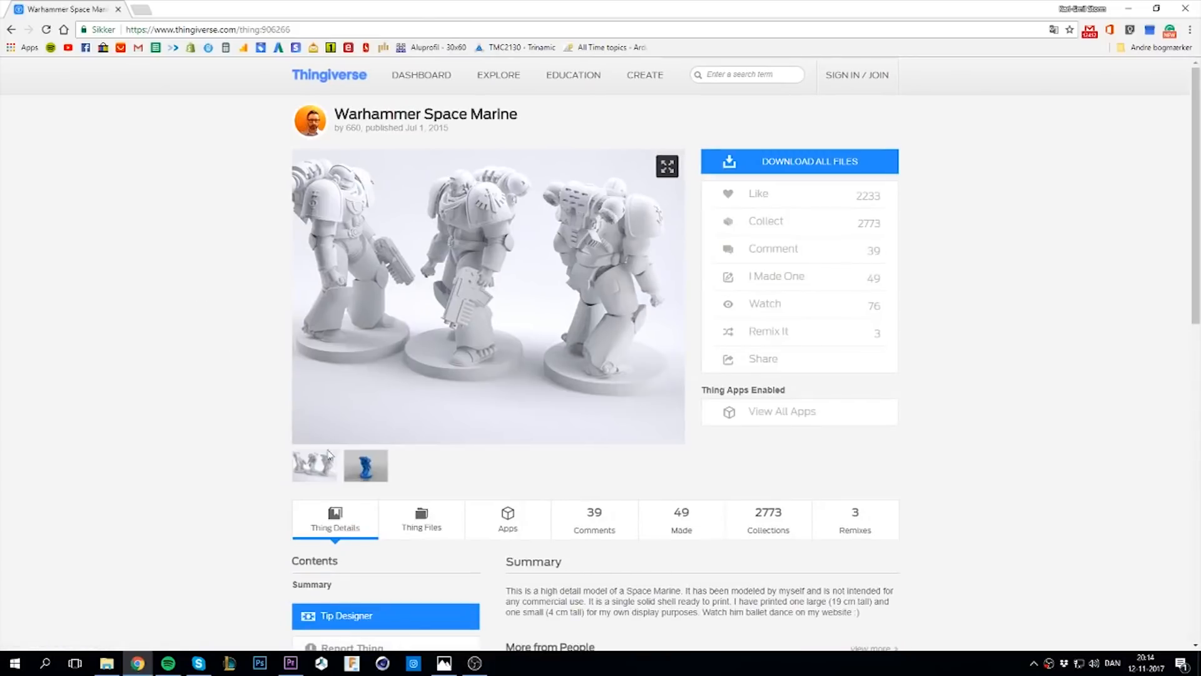
click(365, 466)
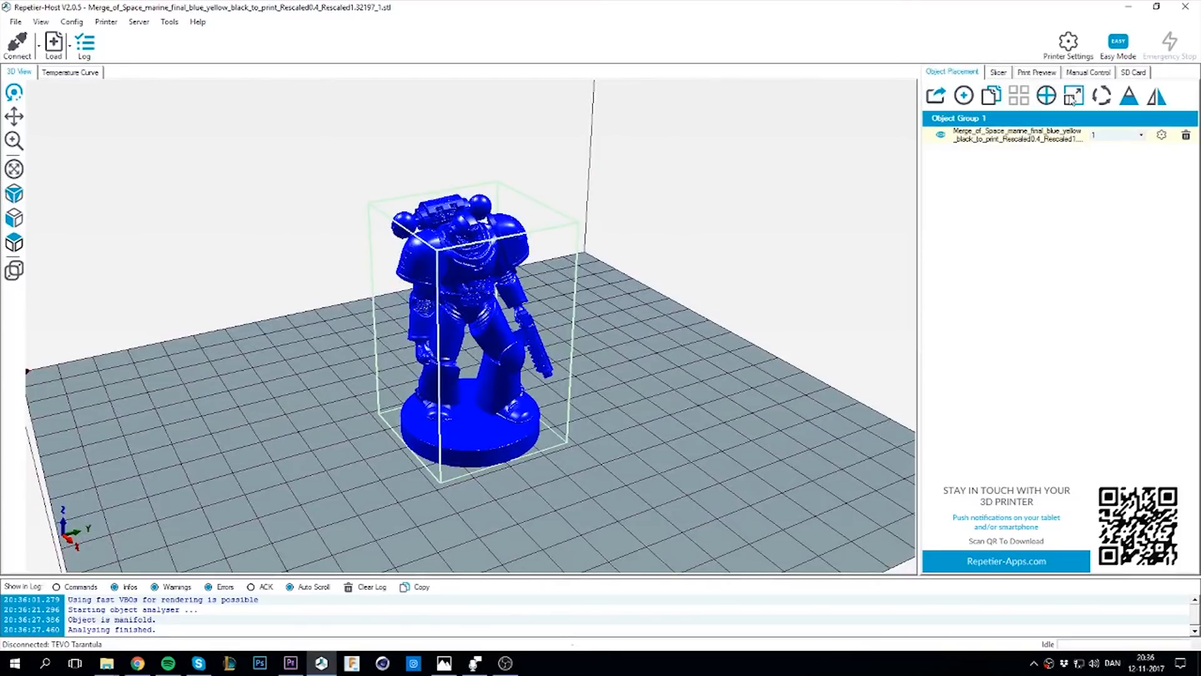
Step: Scale the Space Marine uniformly to 1.8 on X, Y and Z
click(1073, 95)
text(1.8)
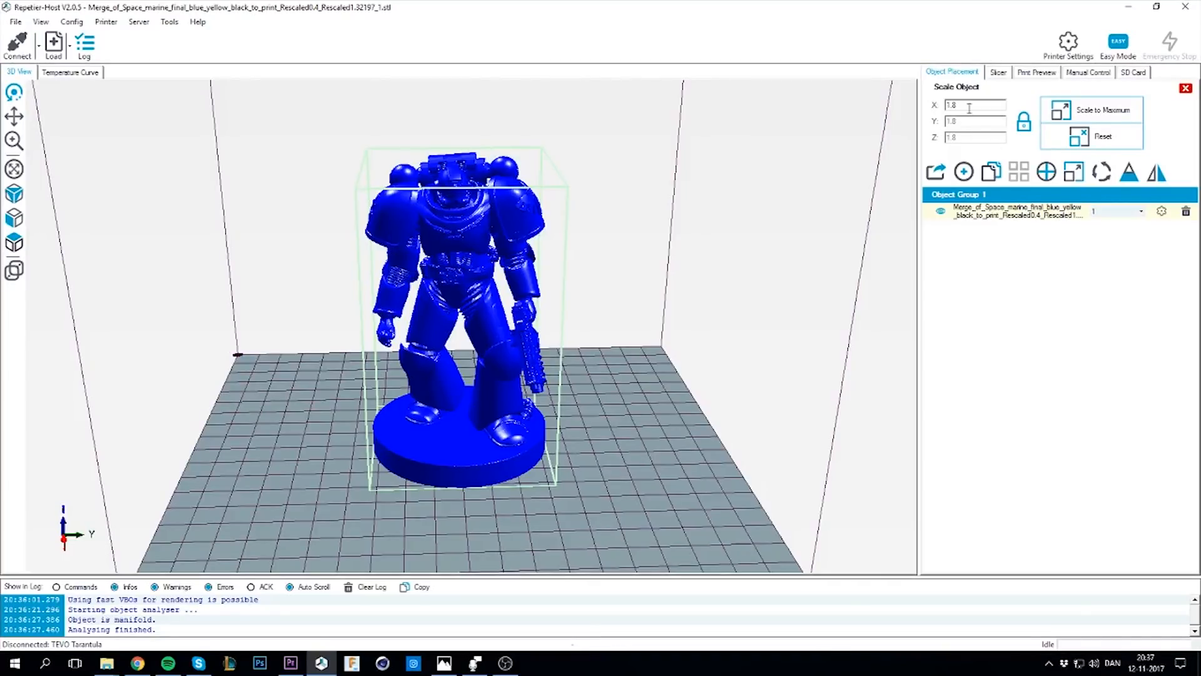
click(997, 72)
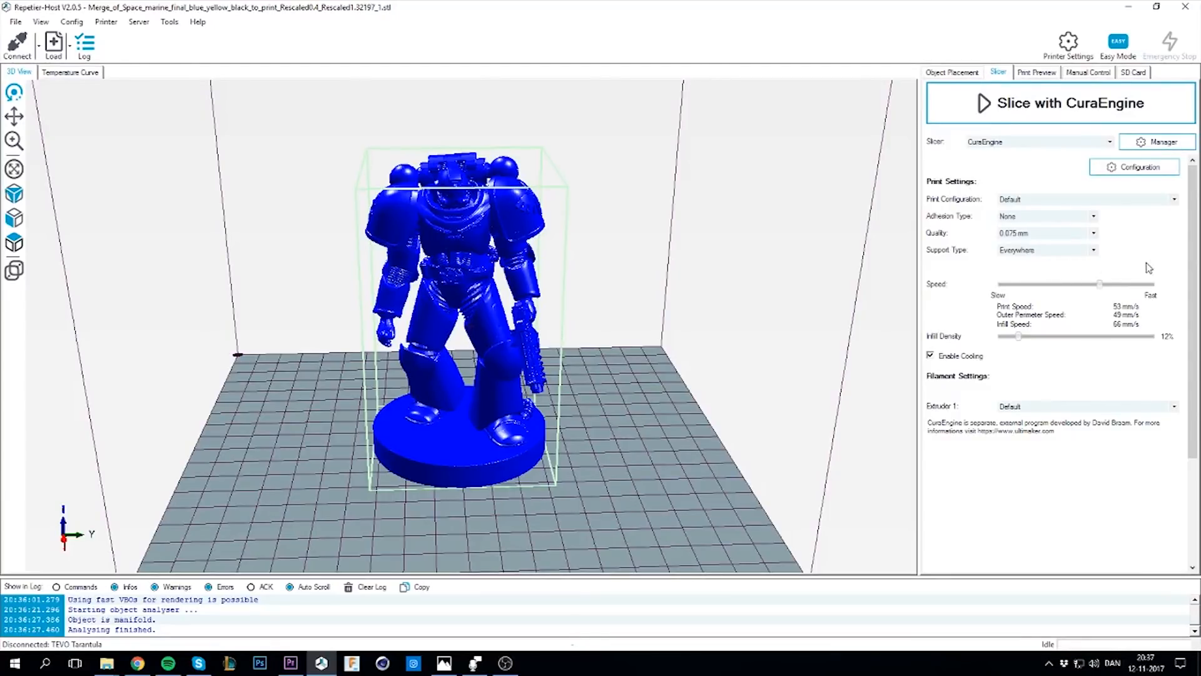
mouse_move(961, 406)
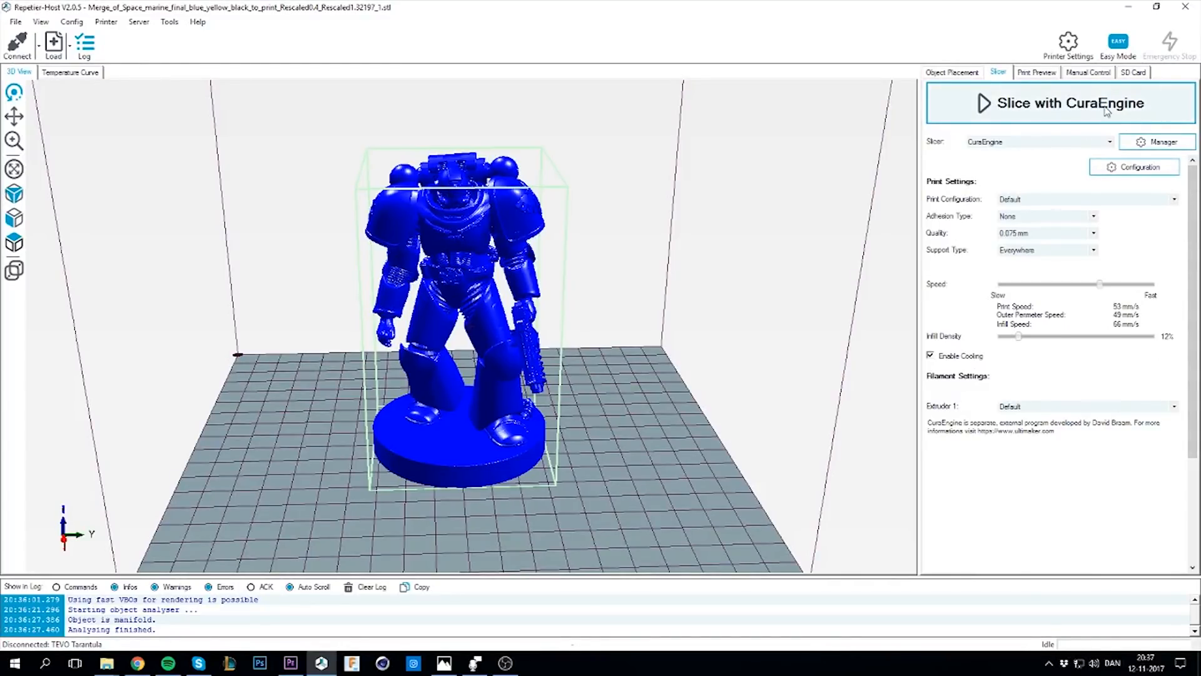
Step: Slice the scaled model with CuraEngine at 0.075 mm quality and support everywhere
click(1063, 103)
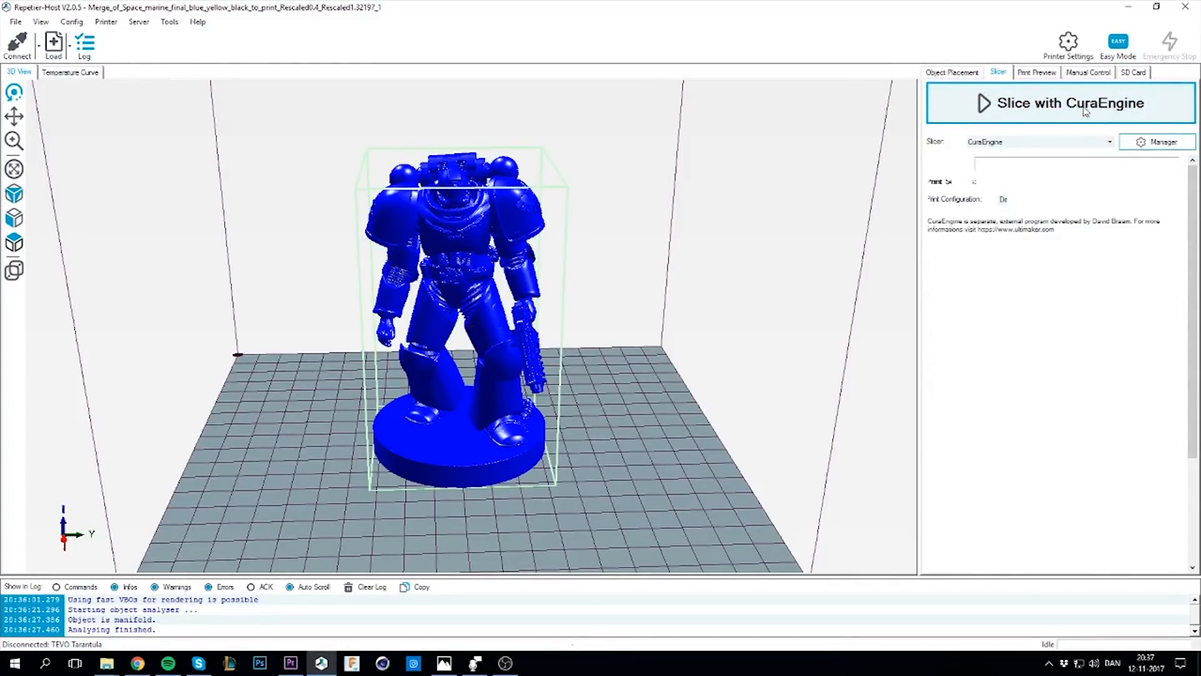